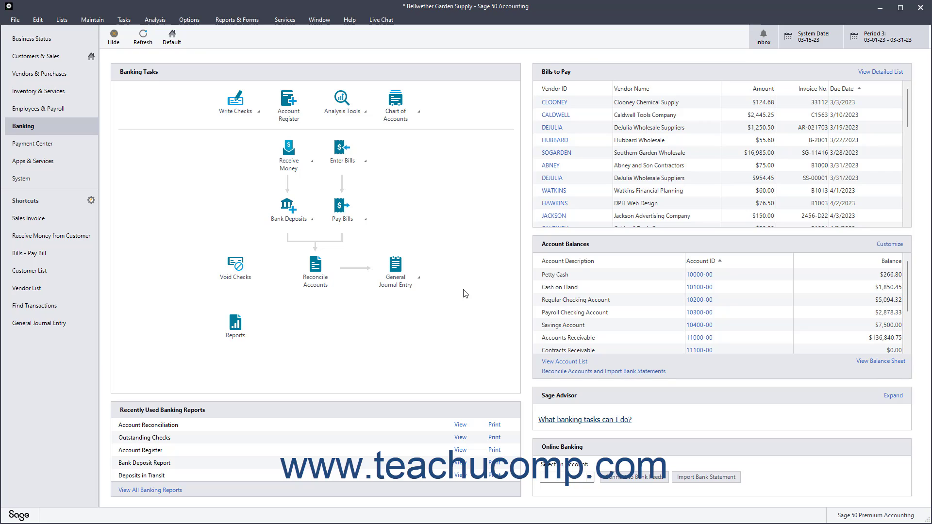
{"action": "mouse_move", "coordinate": [485, 282]}
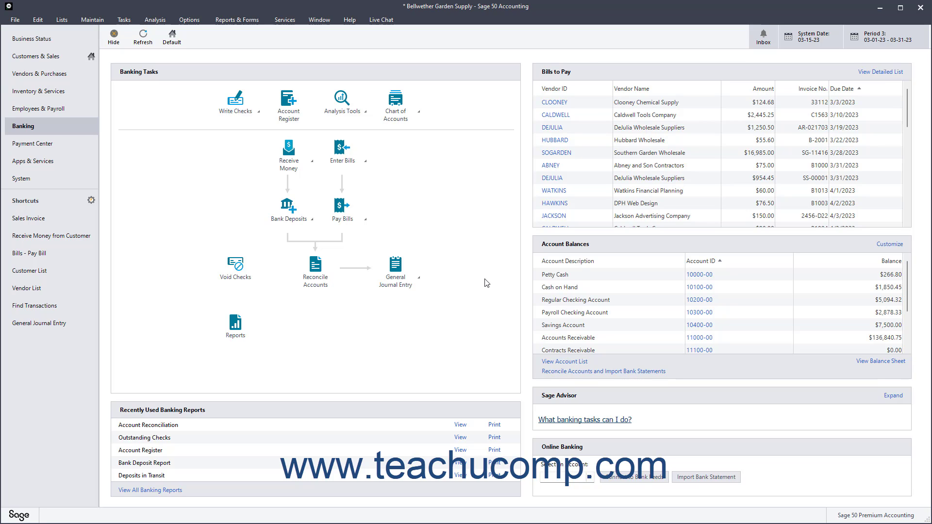
Bring up Change Accounting Period from the Period 3 indicator at top right
{"action": "left_click", "coordinate": [124, 19]}
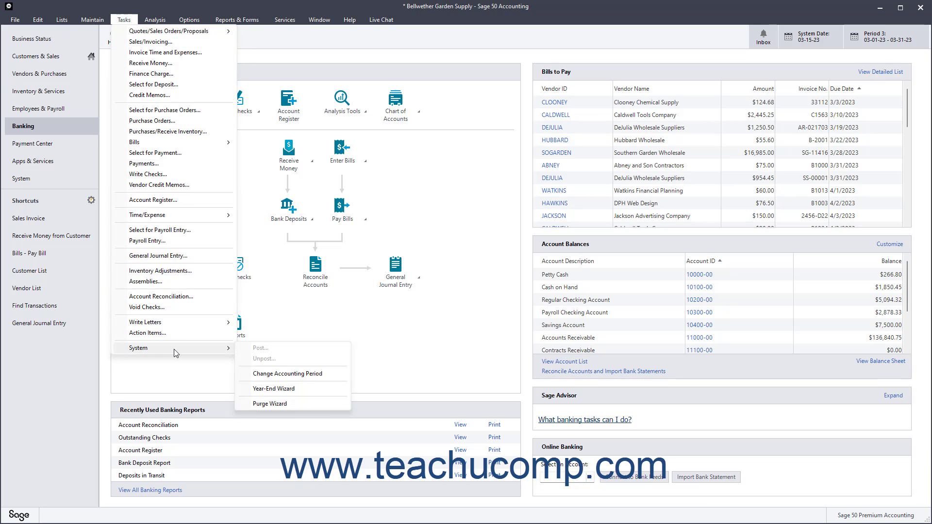
{"action": "mouse_move", "coordinate": [292, 372]}
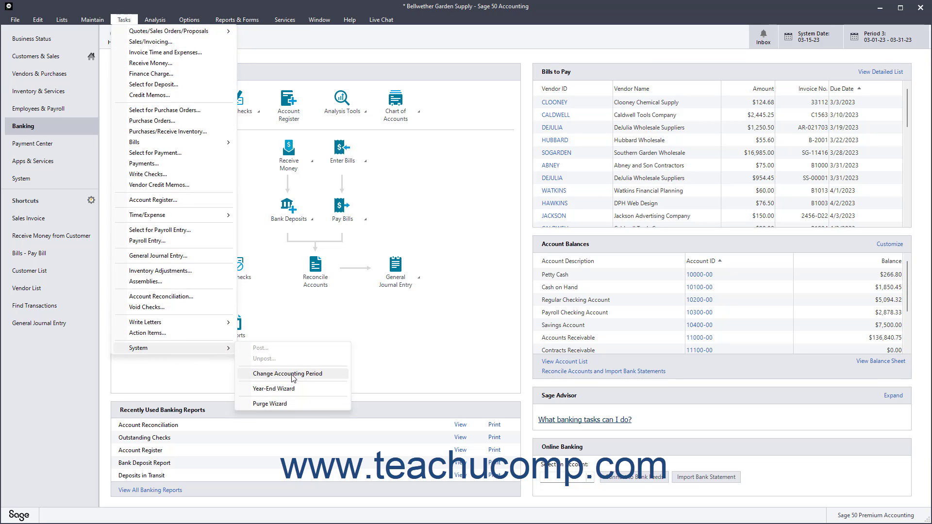
{"action": "mouse_move", "coordinate": [481, 351]}
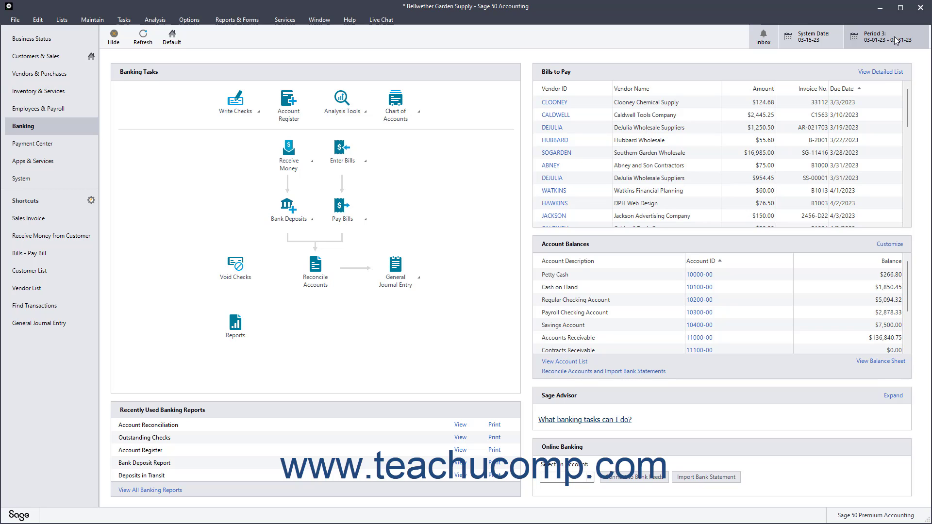
{"action": "left_click", "coordinate": [885, 36]}
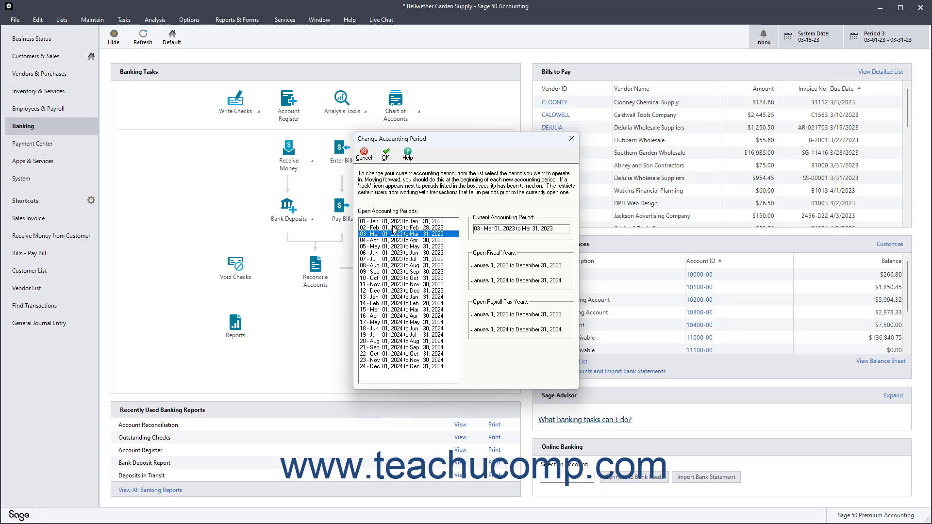
Select period 02 (Feb 01–Feb 28, 2023) and confirm it as current
{"action": "left_click", "coordinate": [395, 228]}
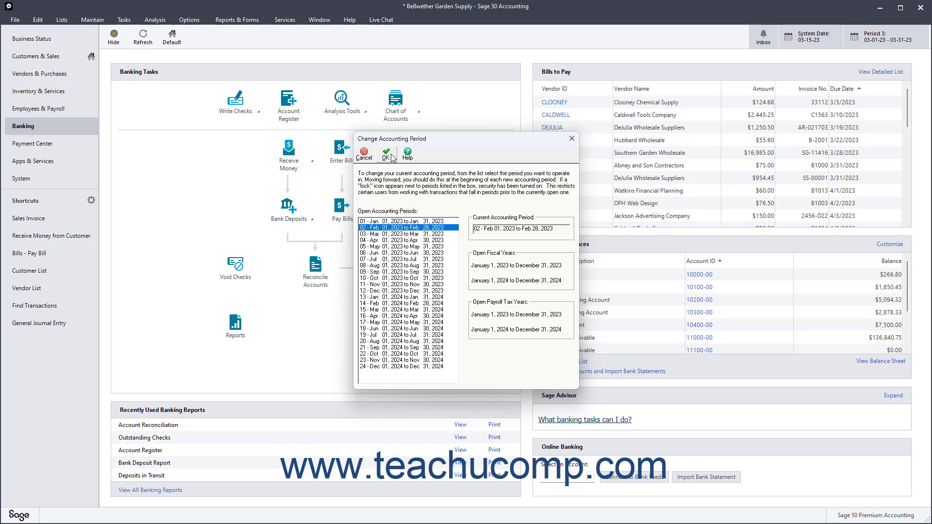
{"action": "mouse_move", "coordinate": [385, 154]}
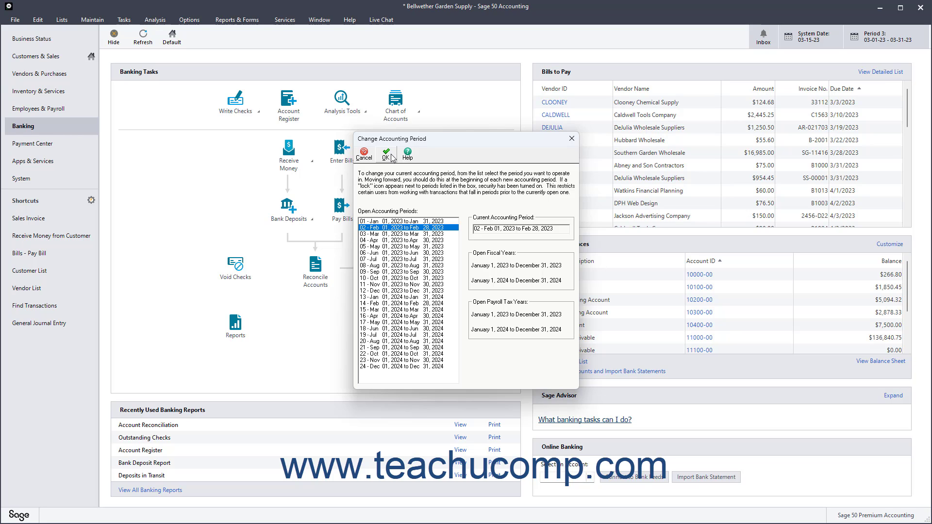
{"action": "left_click", "coordinate": [386, 153]}
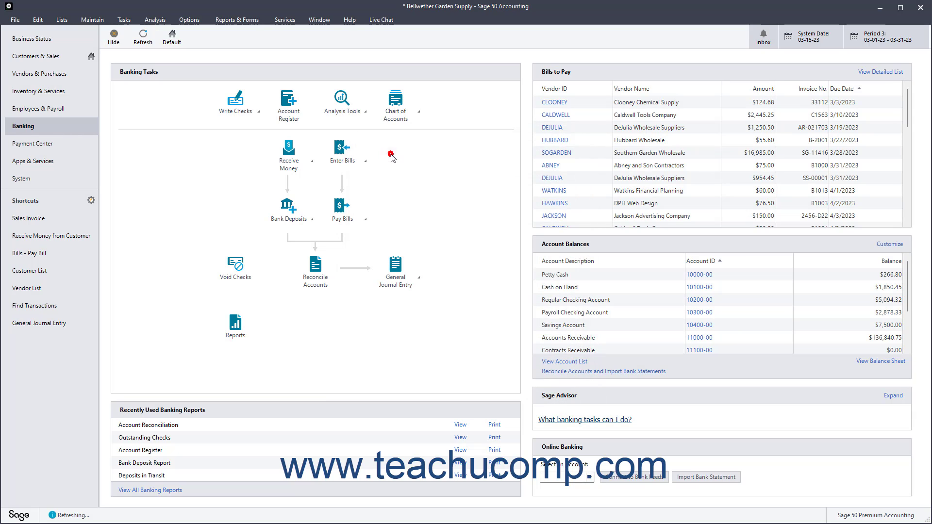